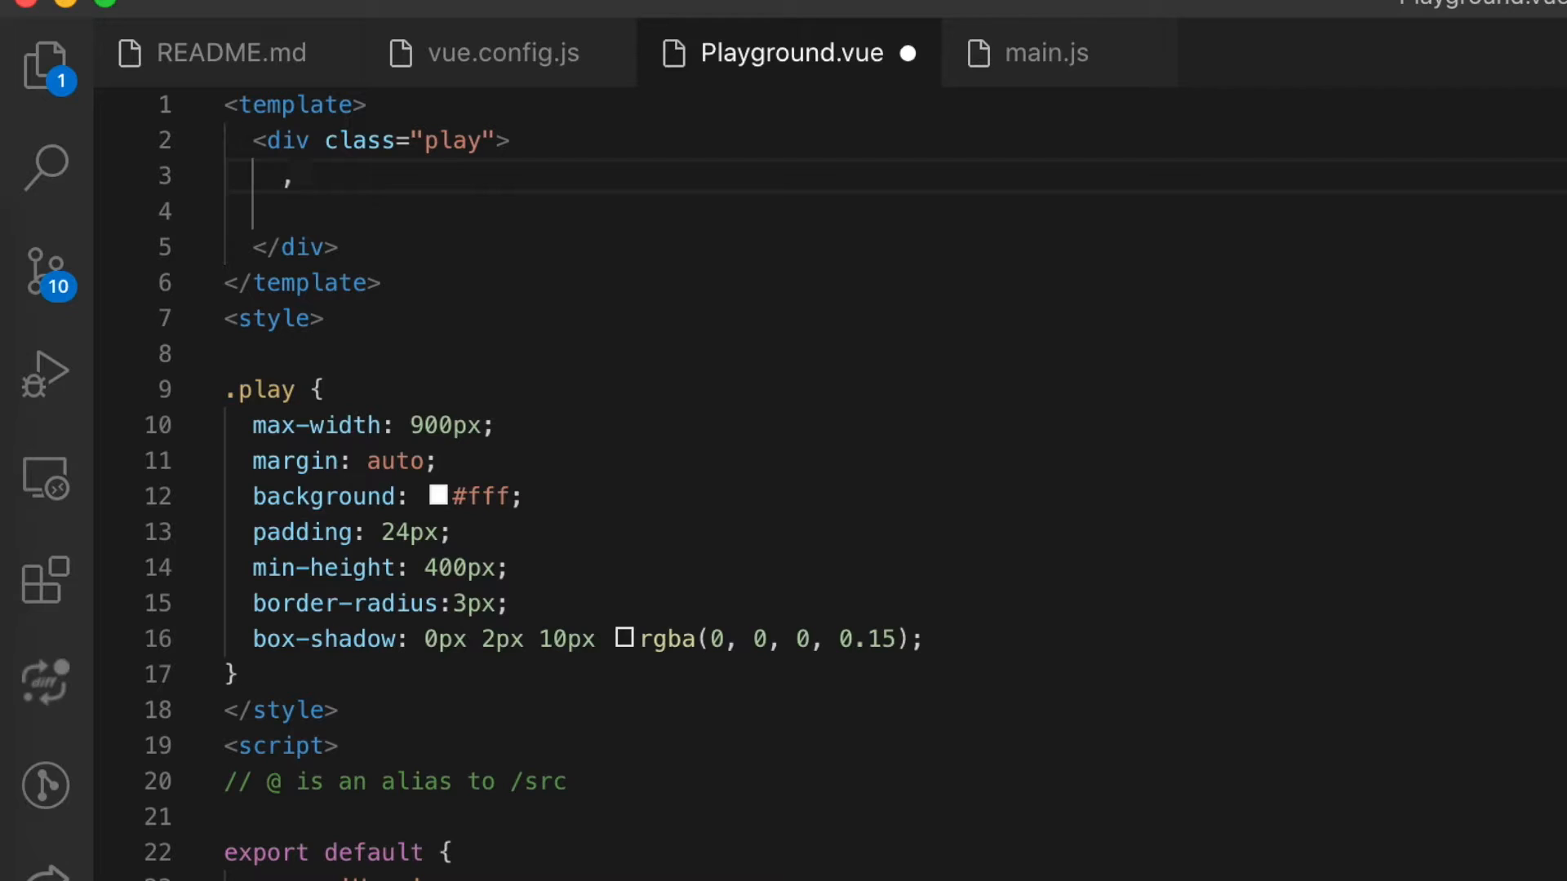
pyautogui.write('<Button')
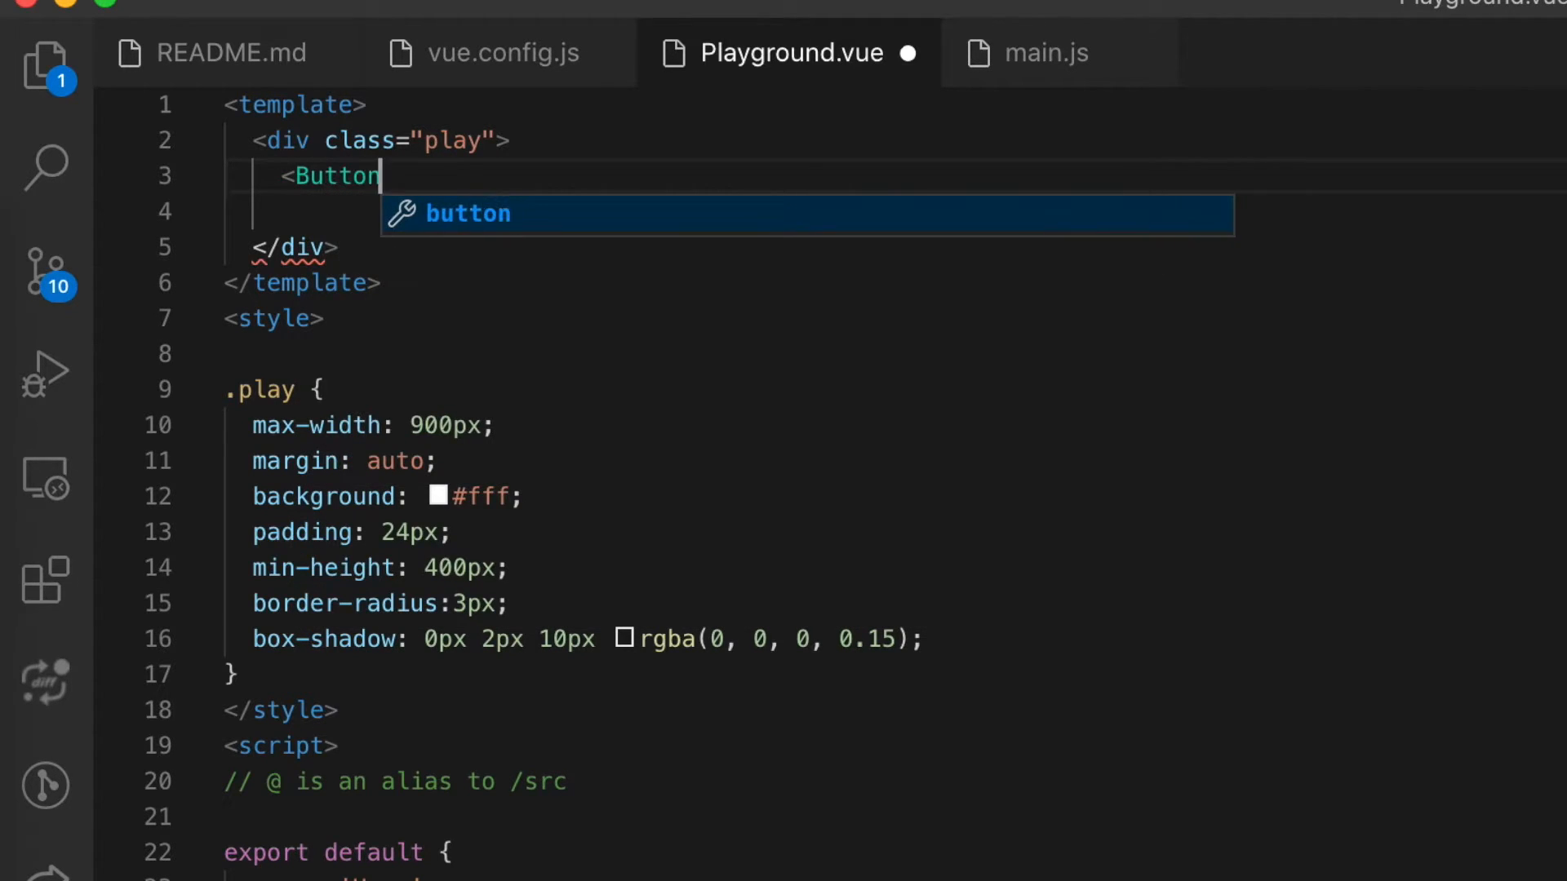